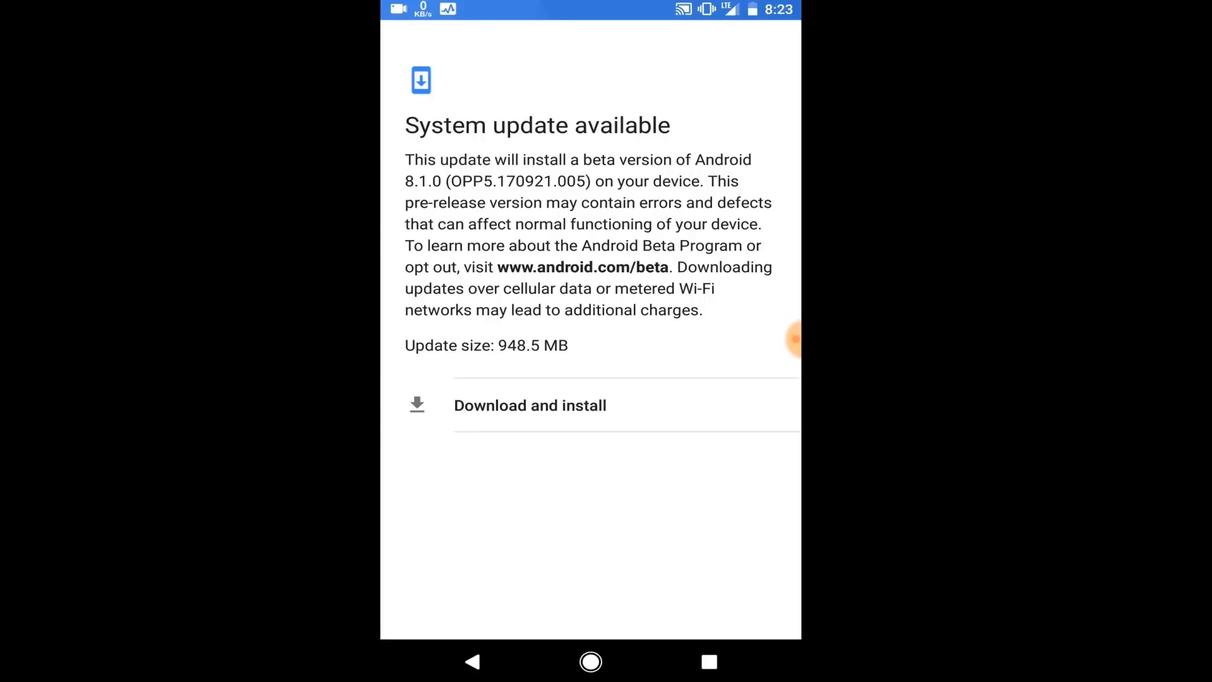
# Download and install the Android 8.1.0 beta update, accepting the Wi-Fi data-charges warning
pyautogui.click(529, 406)
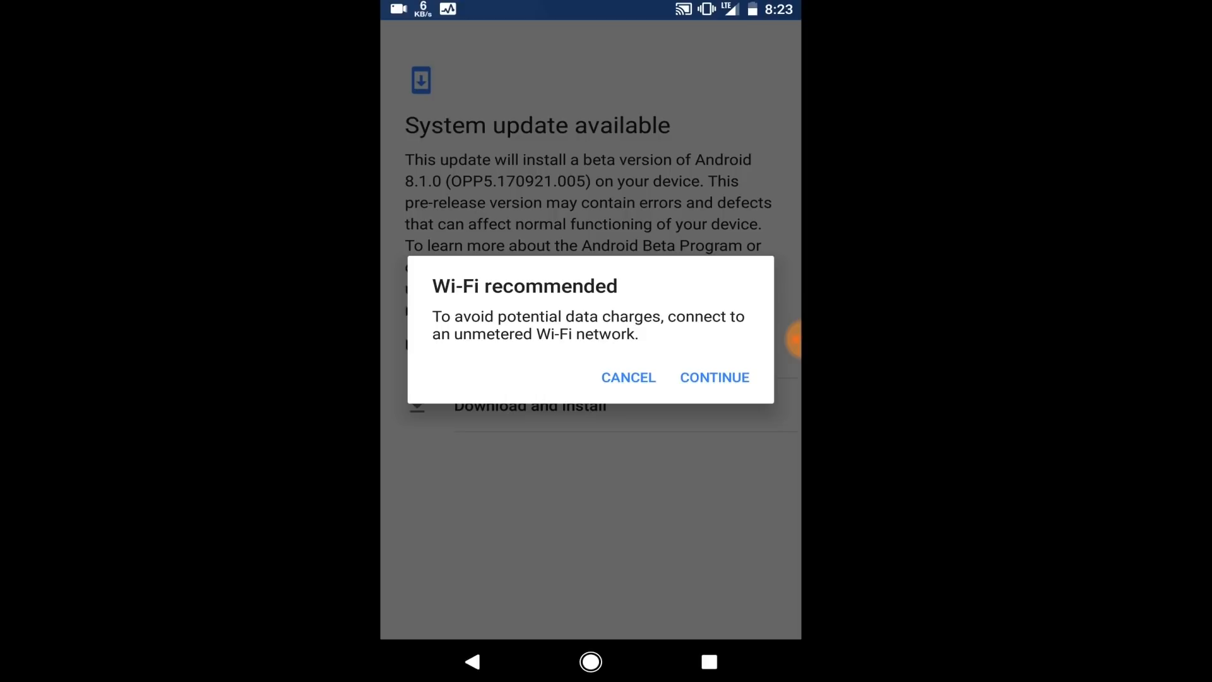
pyautogui.click(714, 378)
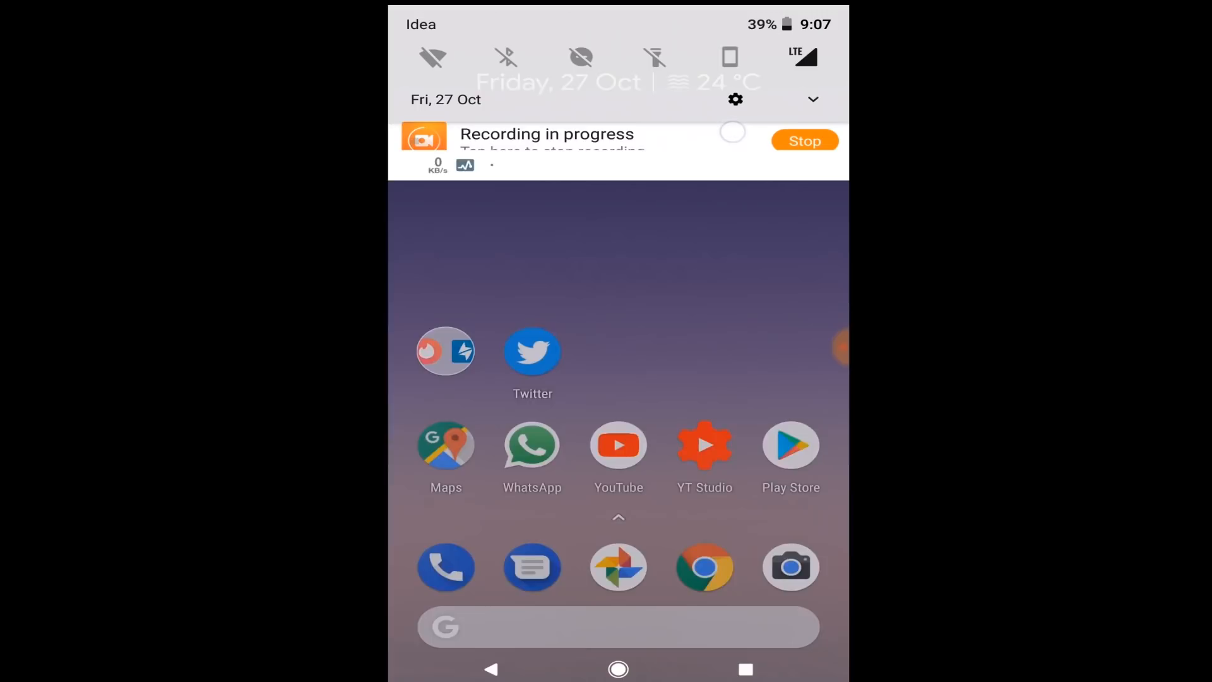
# Pull down the shade to show quick settings and the recording, speed meter and Avast notifications
pyautogui.scroll(-3)
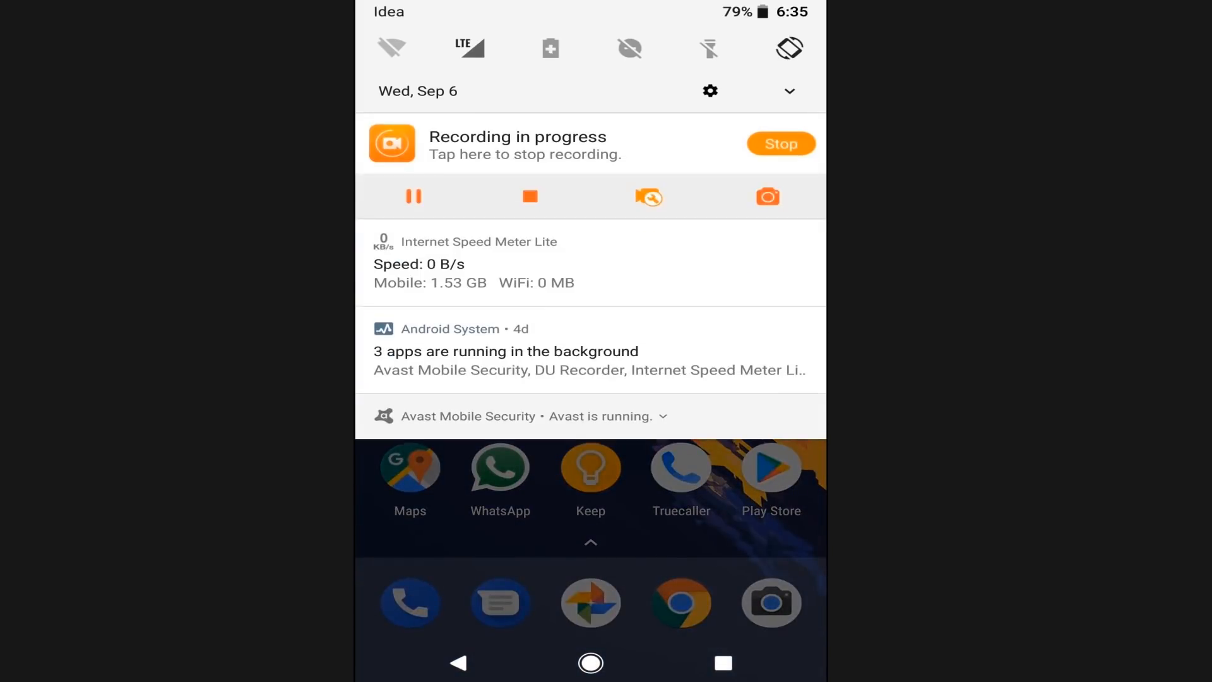
# Switch off Android system's 'Apps consuming battery' notifications from its notification settings
pyautogui.click(590, 348)
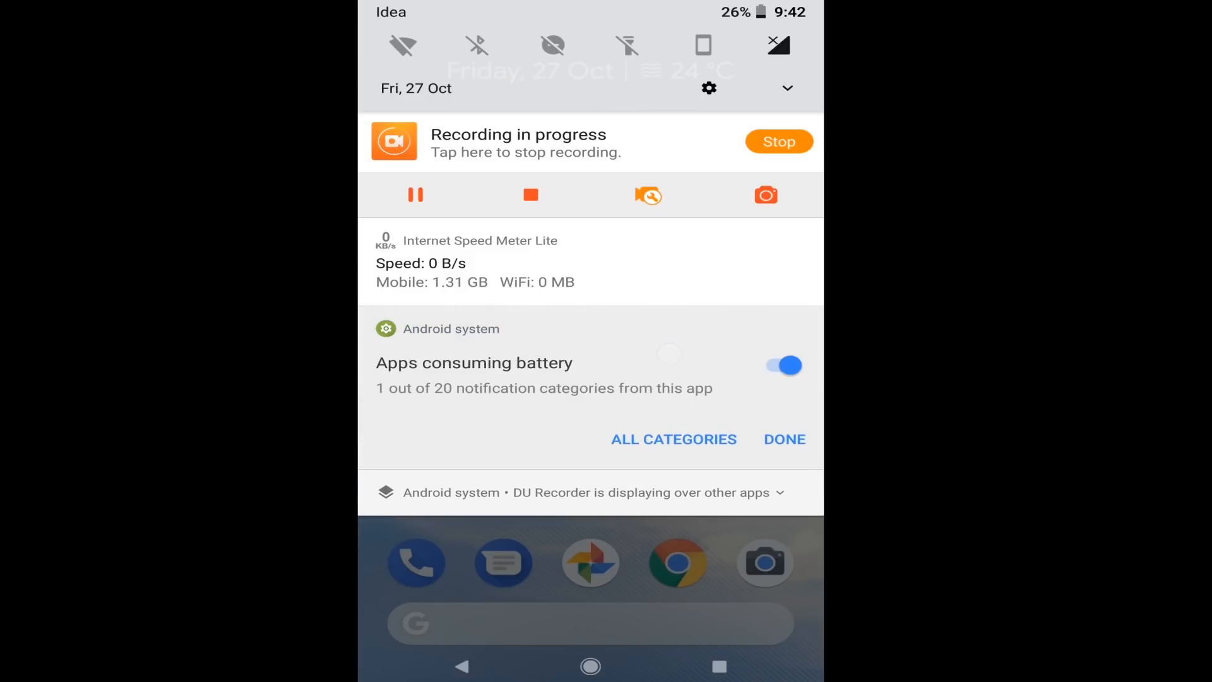
pyautogui.click(782, 365)
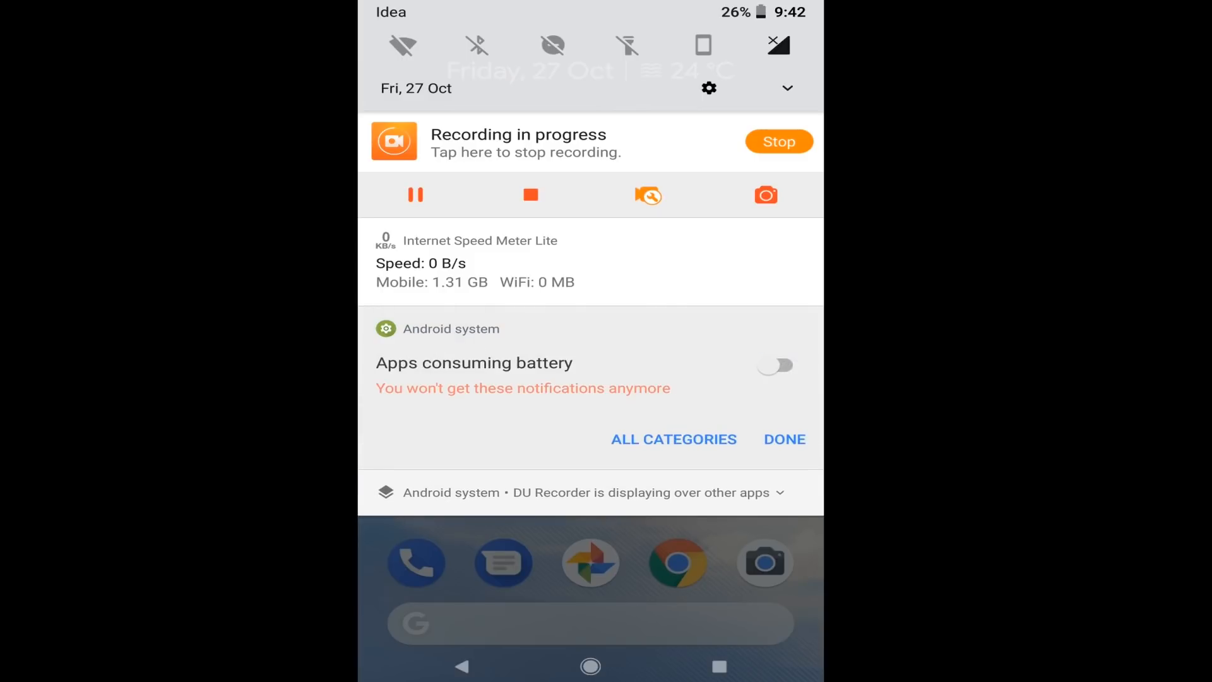
pyautogui.click(783, 439)
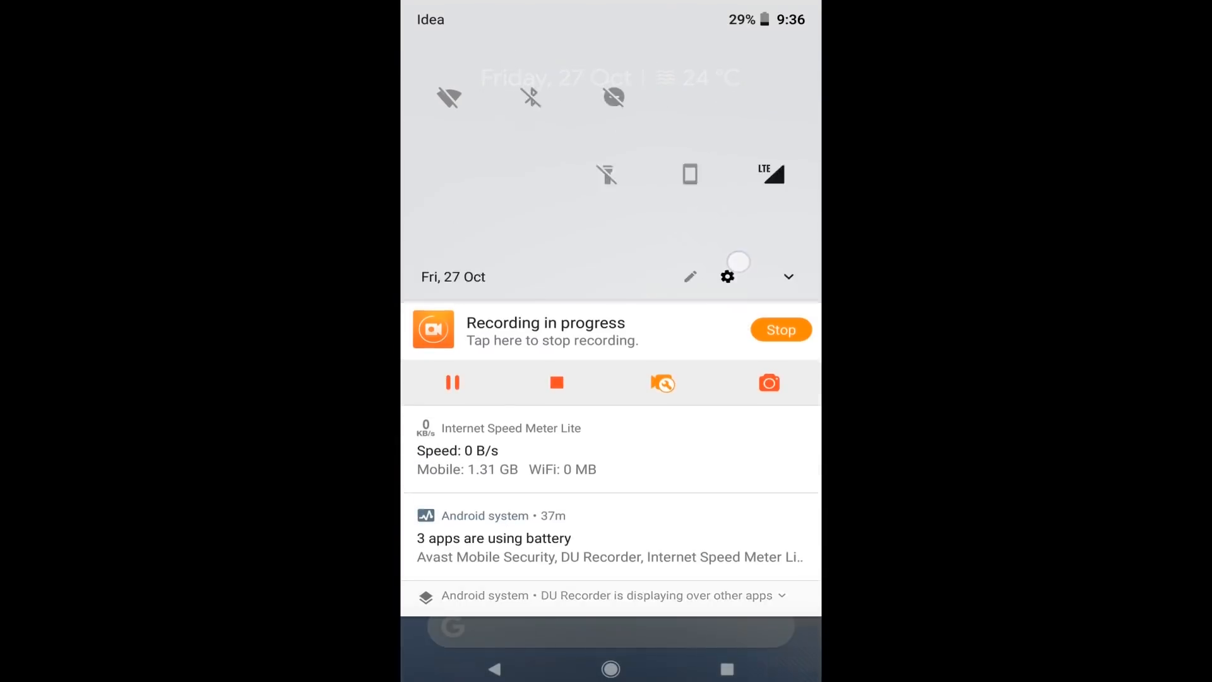
# Open the Settings app from the expanded quick settings gear icon
pyautogui.click(771, 173)
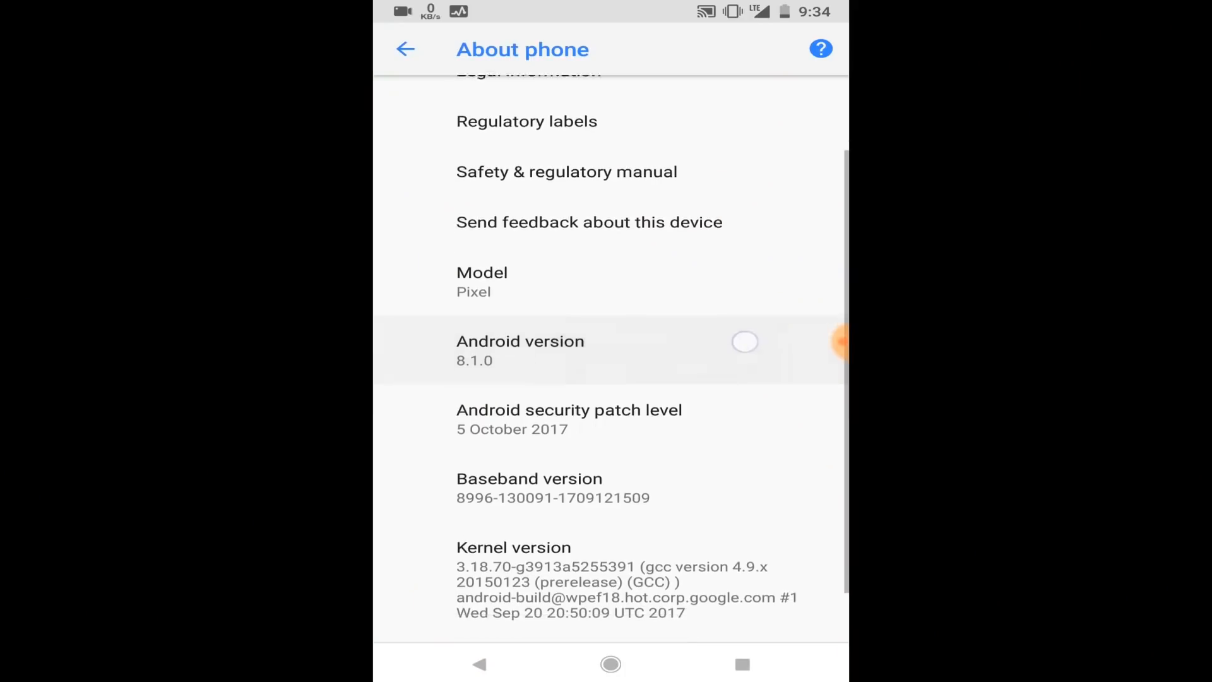
# Scroll About phone to show Android version 8.1.0 on the Pixel
pyautogui.scroll(3)
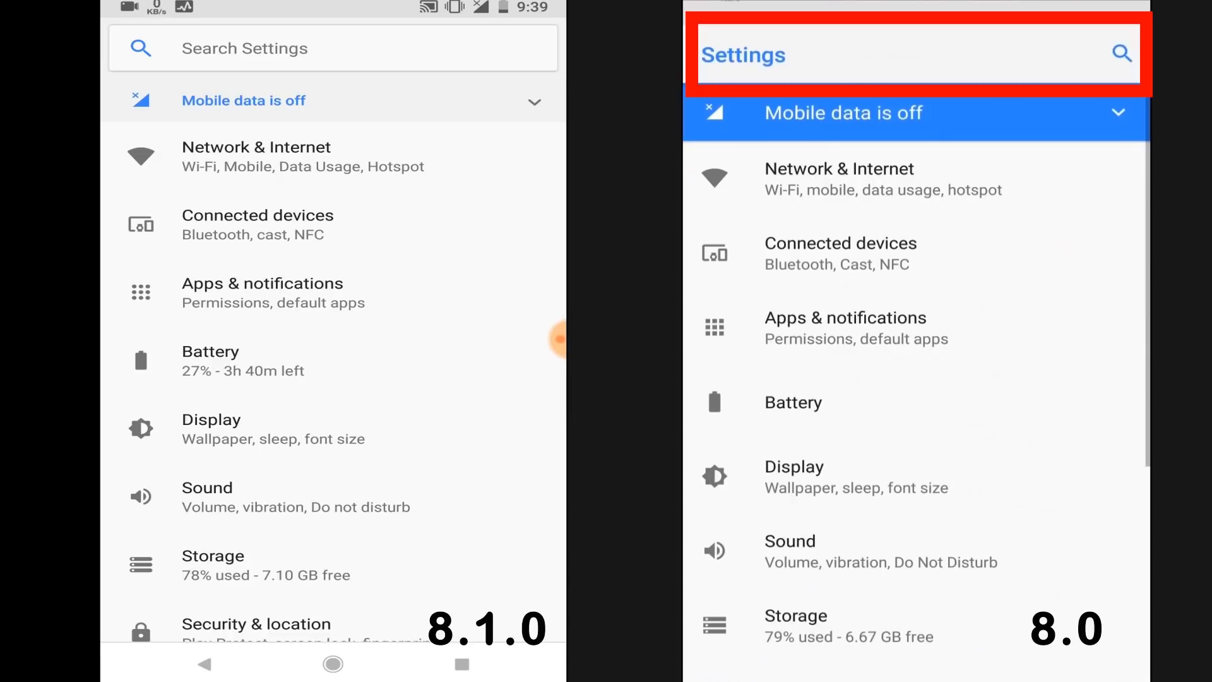
# Scroll the 8.1.0 Settings list beside 8.0, highlighting the search bar
pyautogui.scroll(-3)
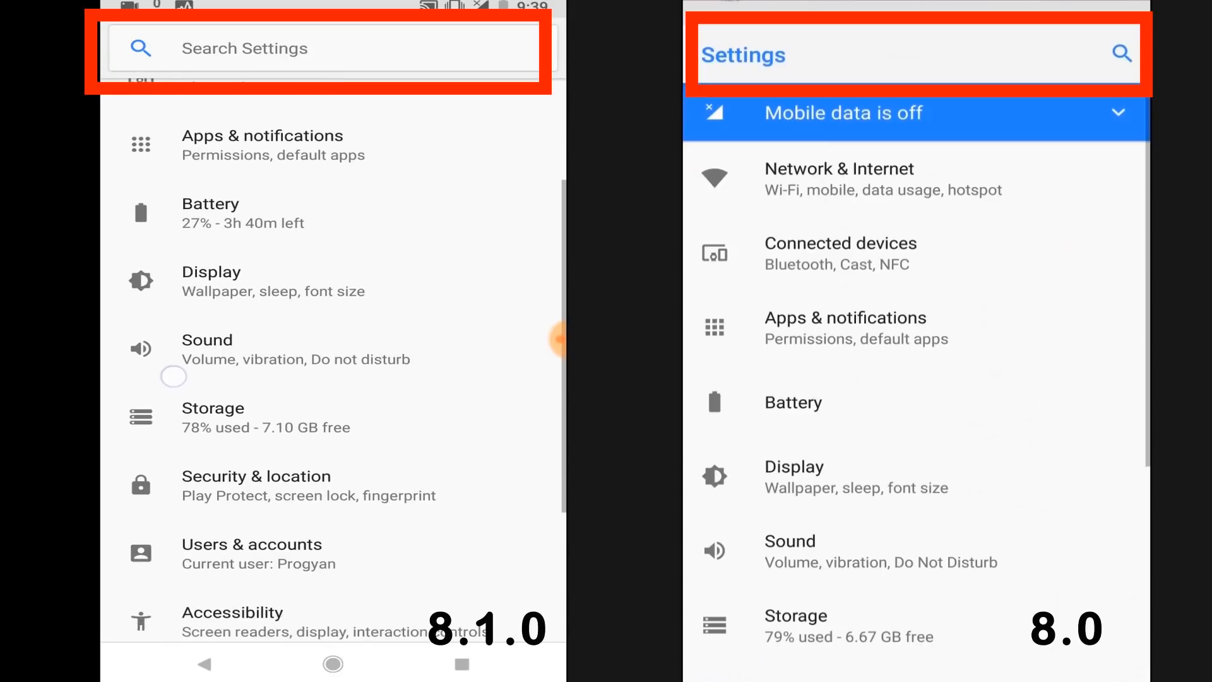